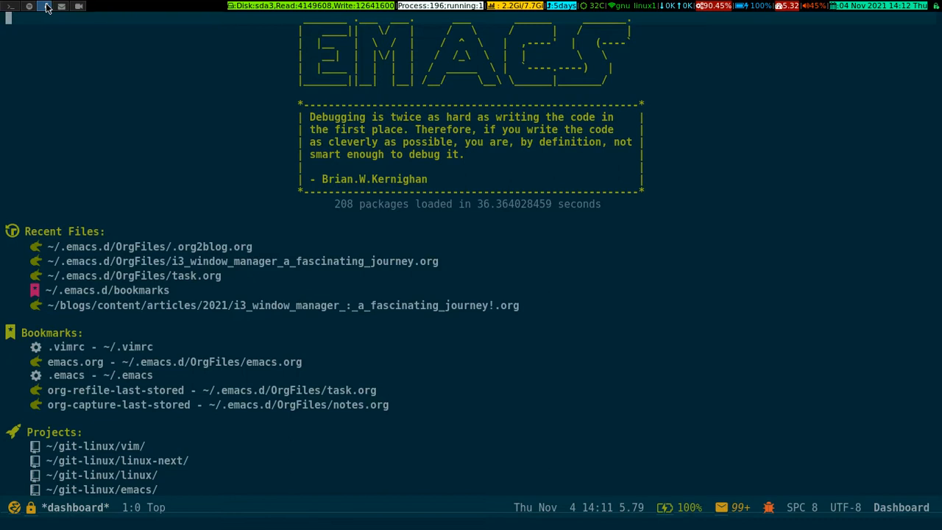
pyautogui.moveTo(10, 6)
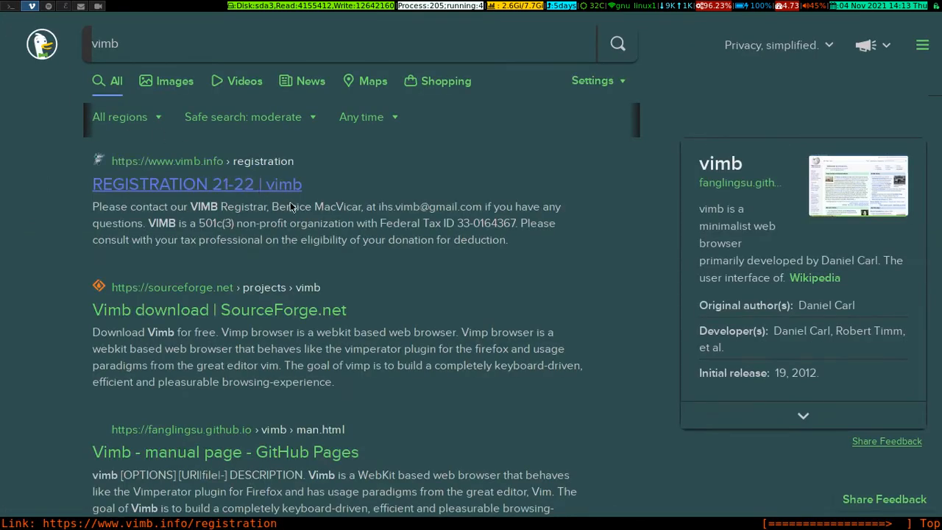
# Scroll down through the DuckDuckGo results for 'vimb'.
pyautogui.scroll(-3)
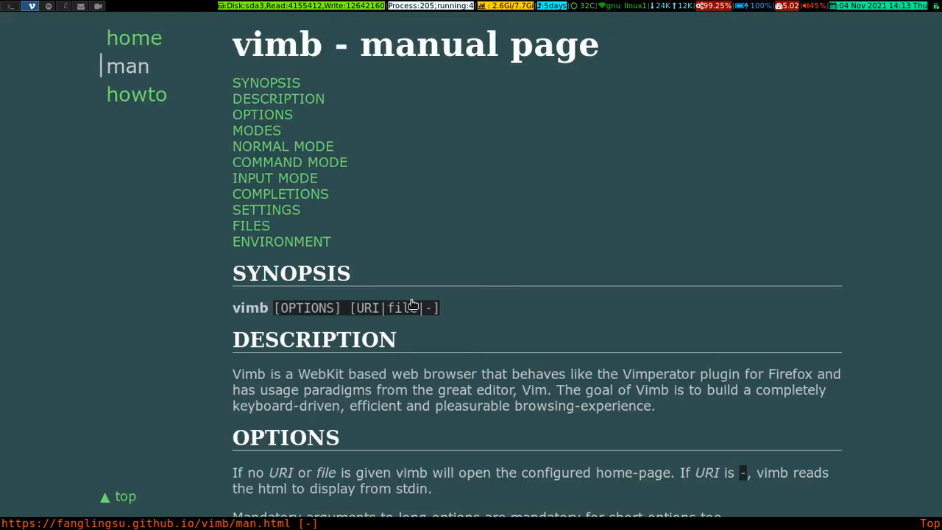
pyautogui.moveTo(526, 256)
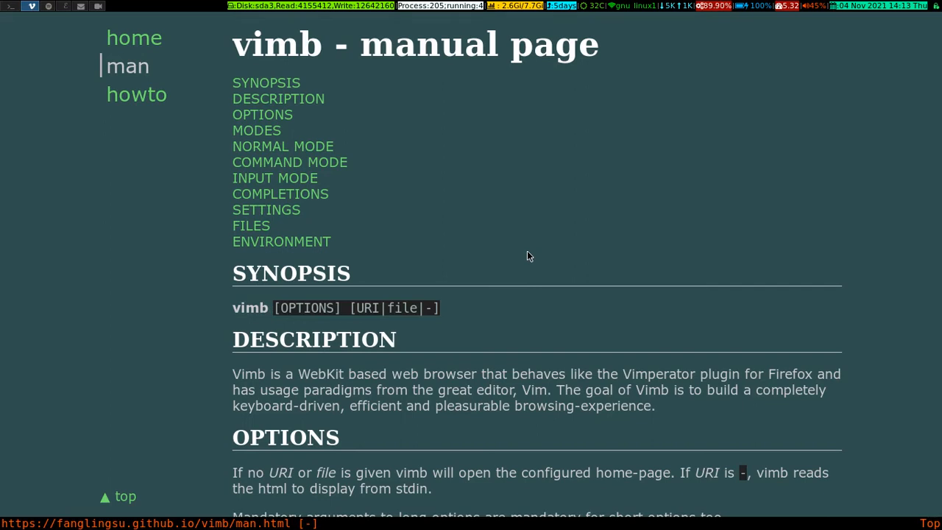
pyautogui.moveTo(167, 112)
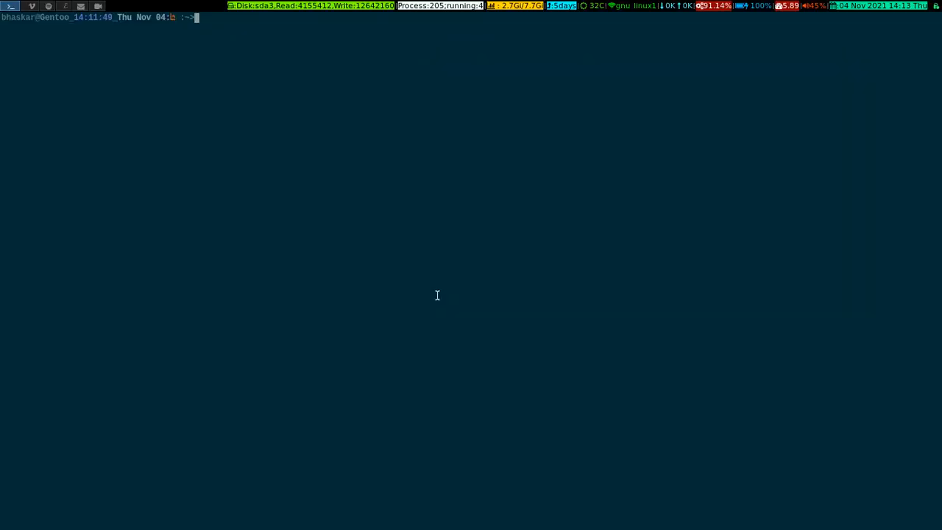
# Run vimb_config to open ~/.config/vimb/config in Vim, after the misspelled vimn_config fails.
pyautogui.write('vimb')
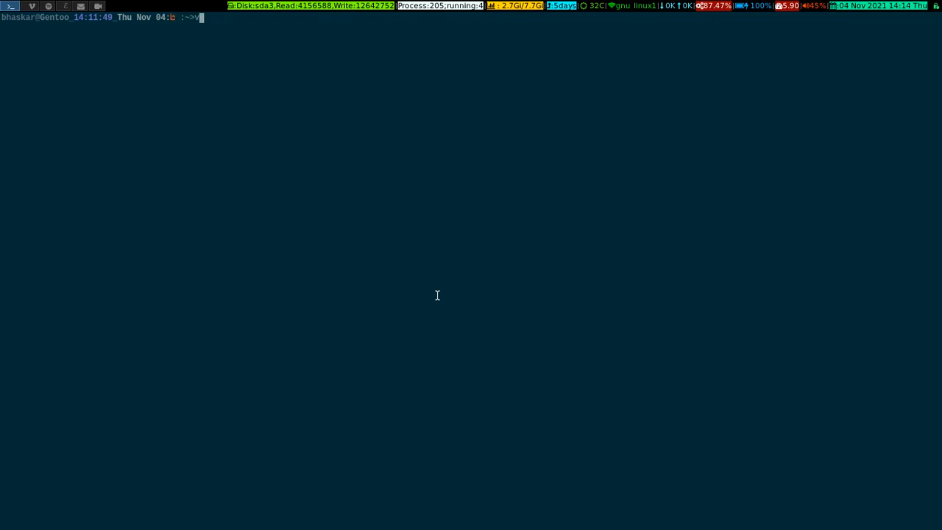
pyautogui.press('BackSpace')
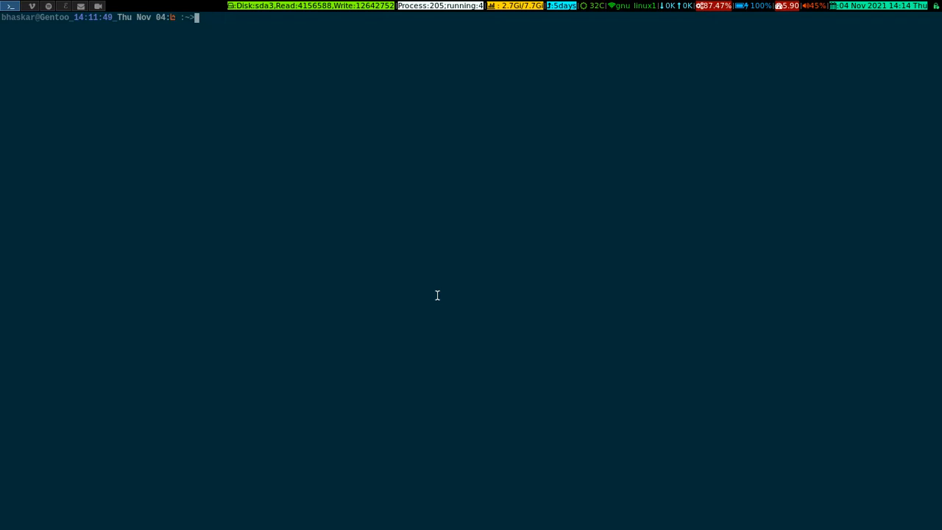
pyautogui.write('vimn_conf')
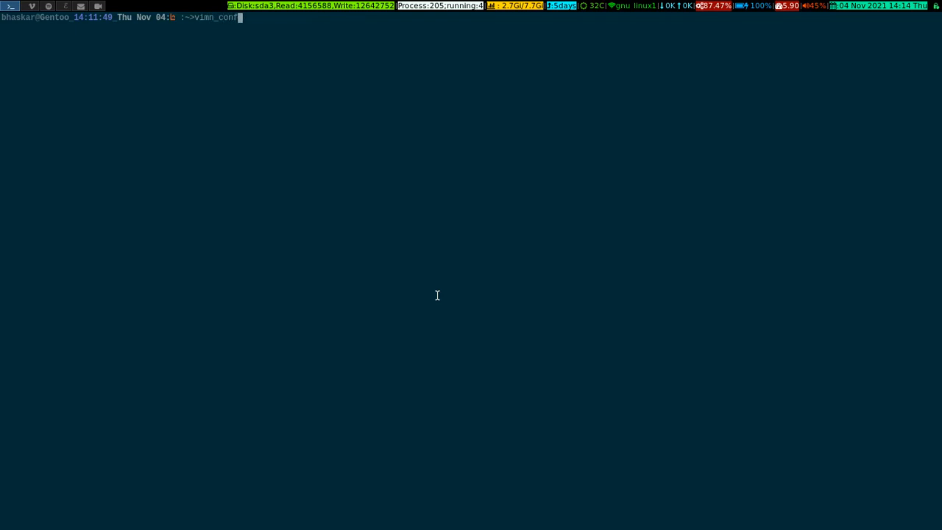
pyautogui.press('Return')
pyautogui.write('vimb_con')
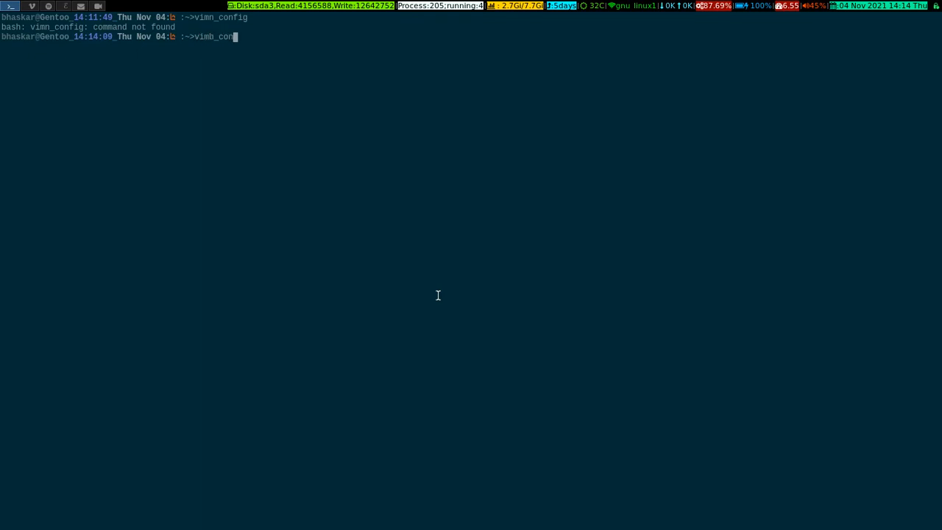
pyautogui.write('ig')
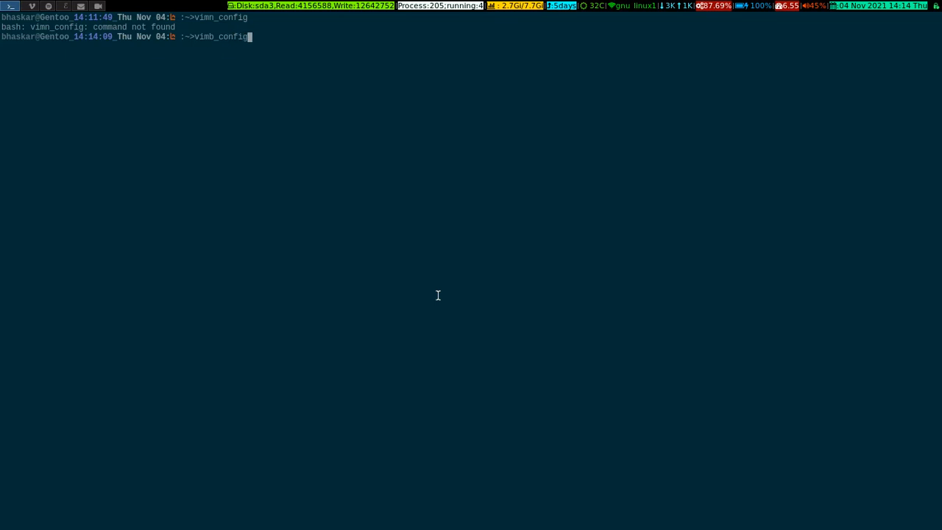
pyautogui.press('Return')
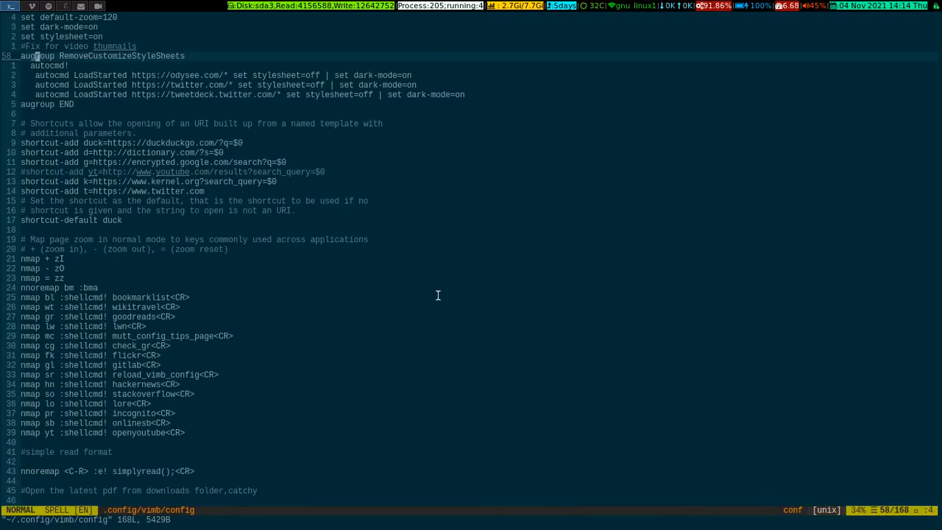
pyautogui.press('gg')
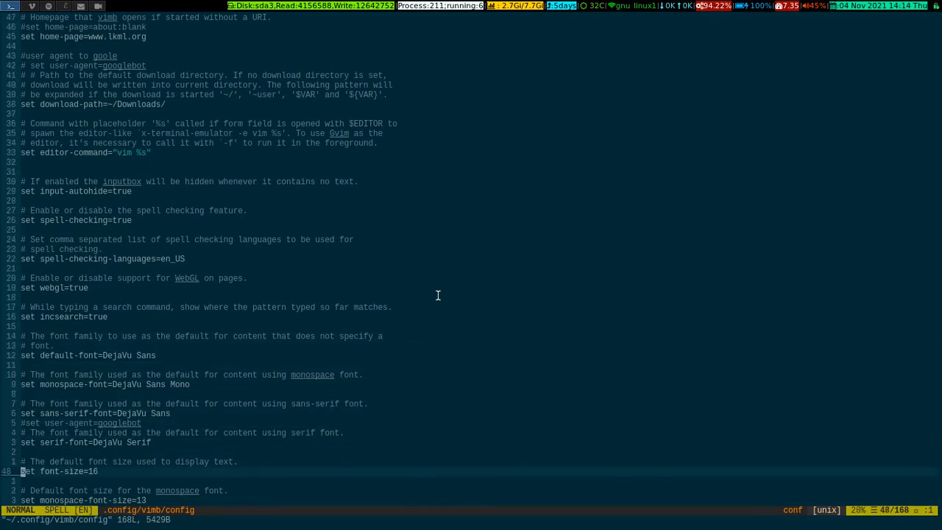
pyautogui.scroll(-3)
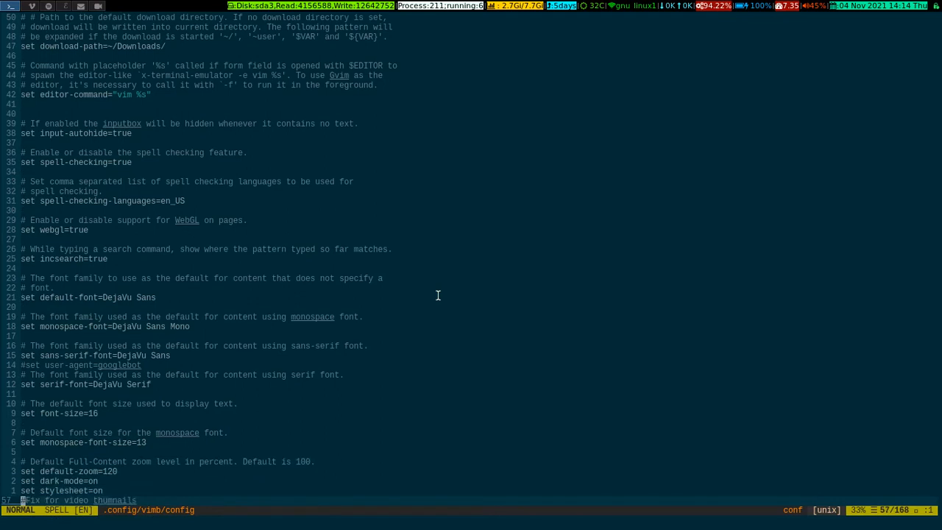
pyautogui.scroll(-3)
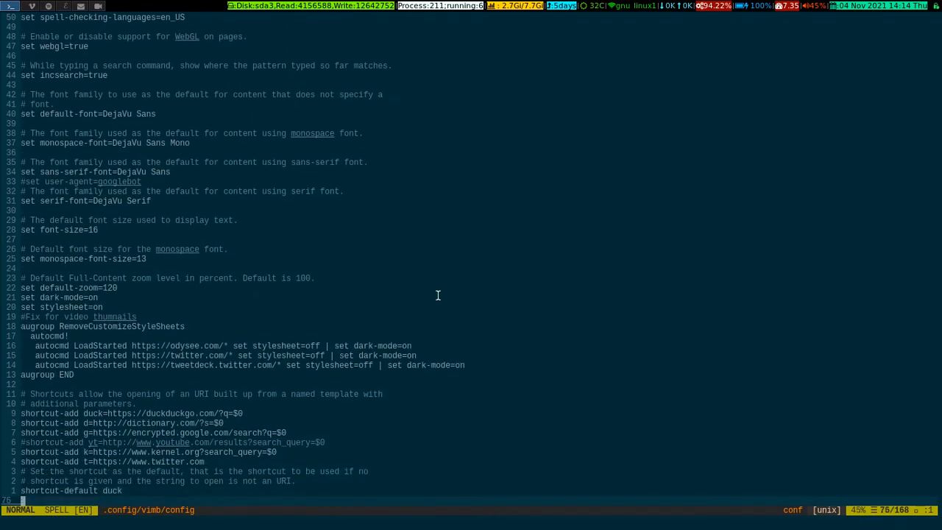
pyautogui.scroll(-3)
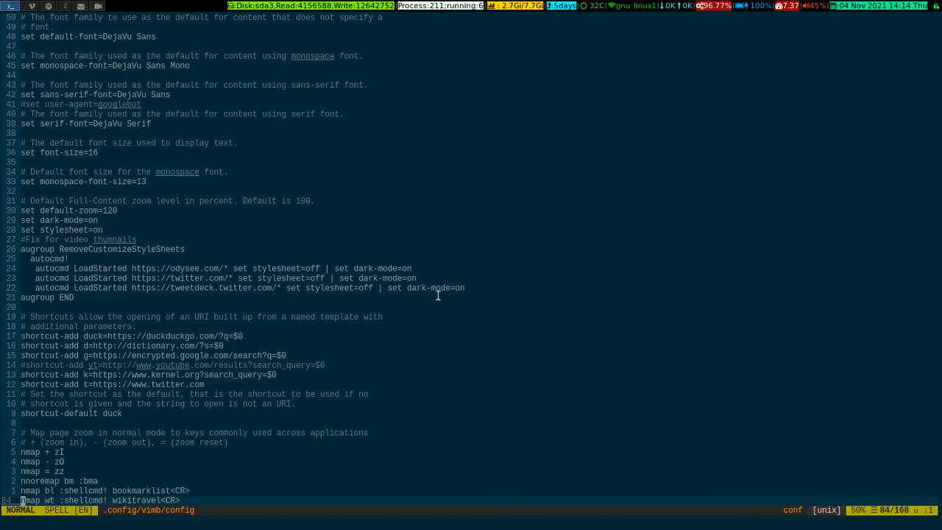
pyautogui.scroll(-3)
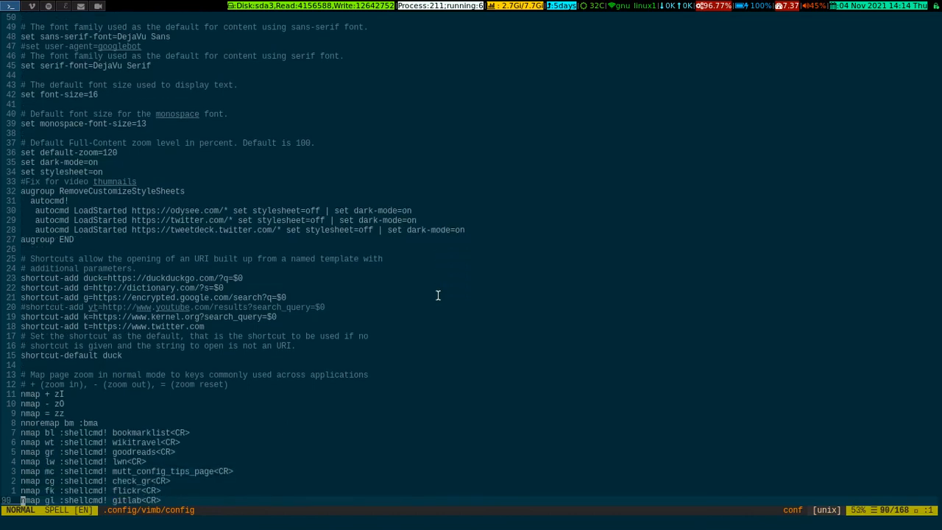
pyautogui.scroll(-3)
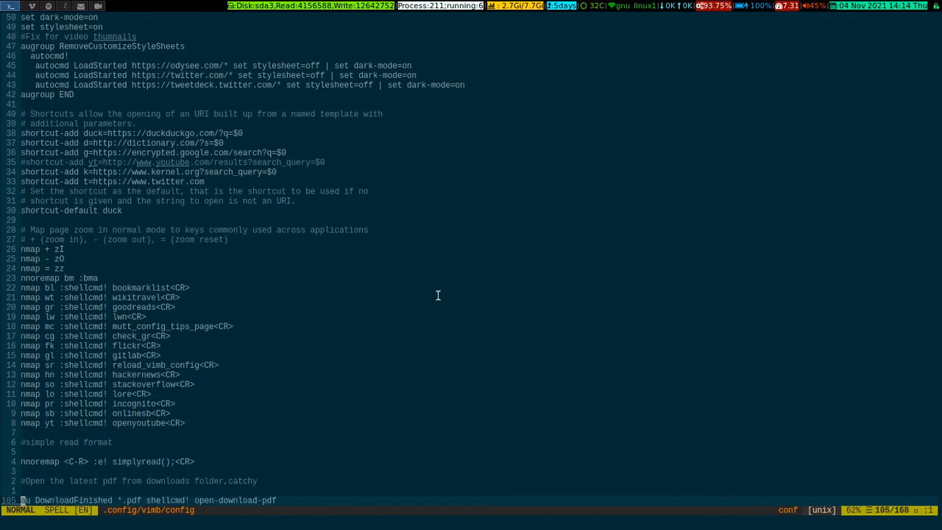
pyautogui.scroll(-3)
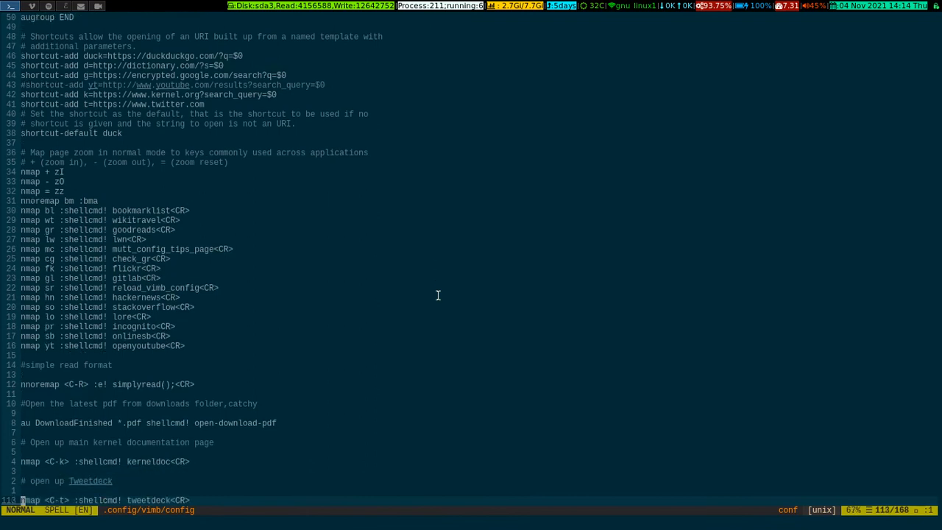
pyautogui.scroll(-3)
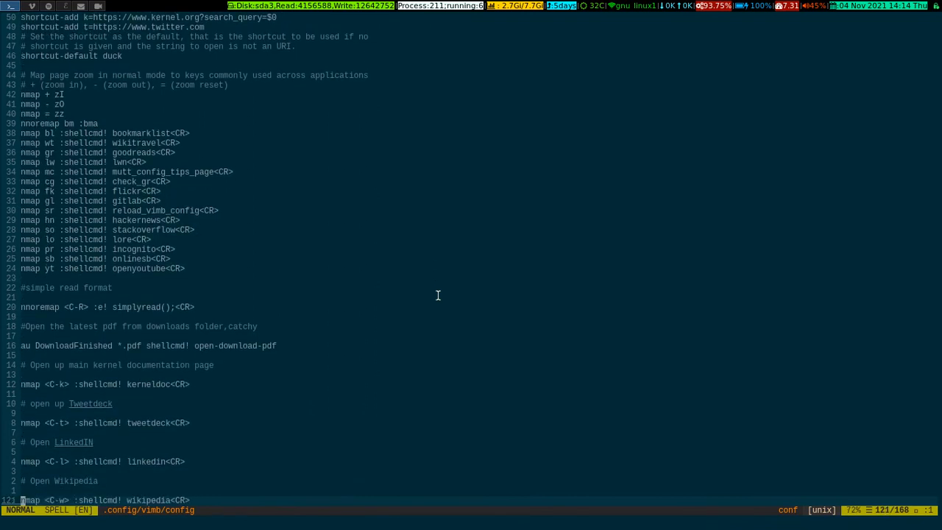
pyautogui.scroll(-3)
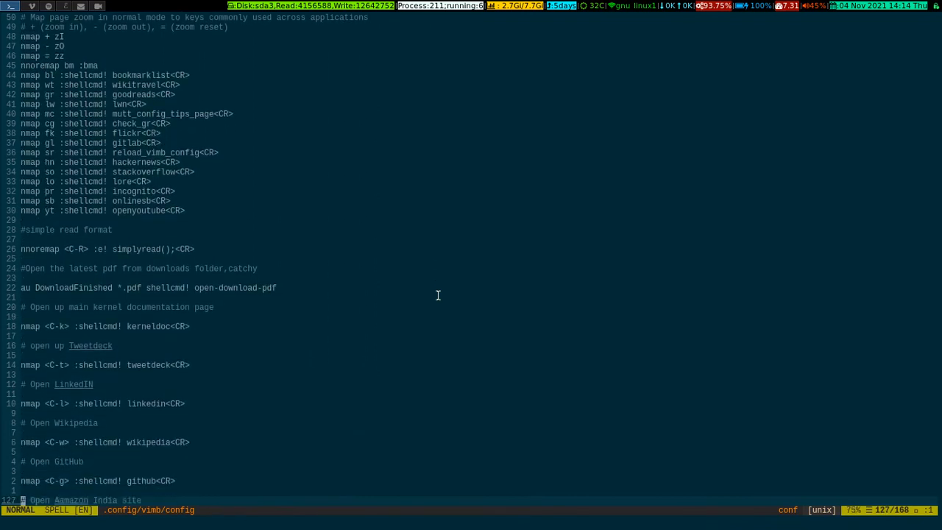
pyautogui.scroll(-3)
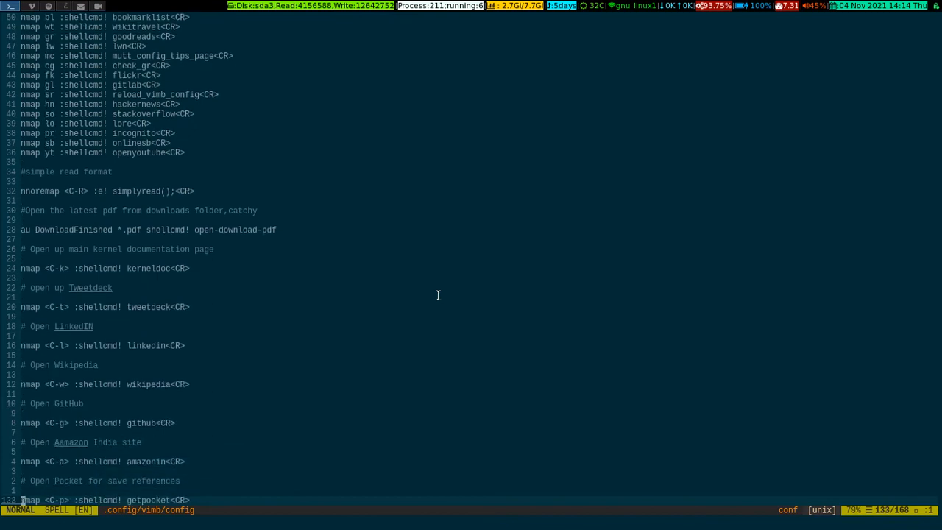
pyautogui.scroll(-3)
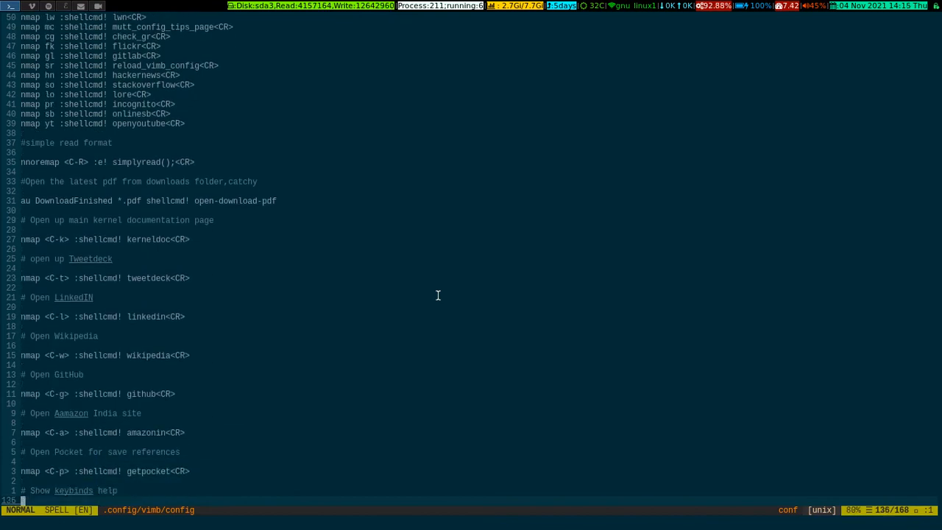
pyautogui.scroll(-3)
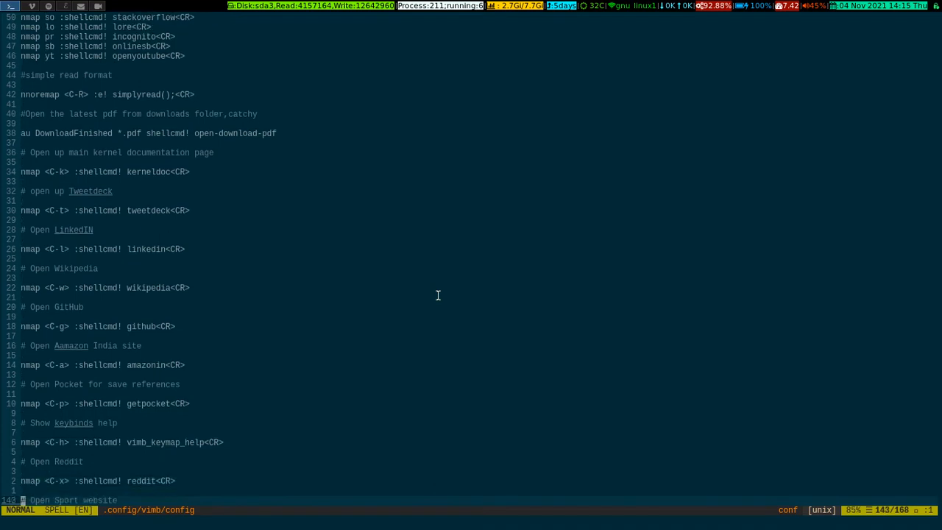
# Scroll down the vimb config to its GUI color settings near the end.
pyautogui.scroll(-3)
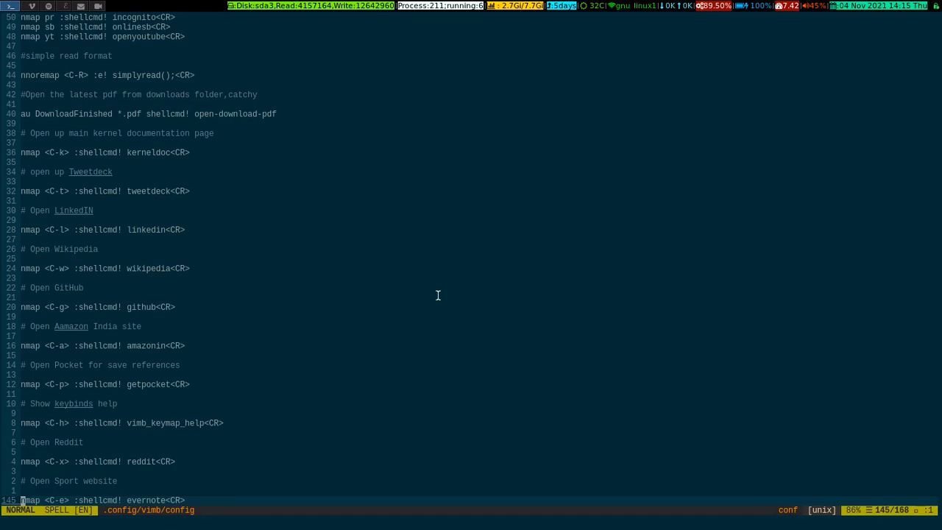
pyautogui.scroll(-3)
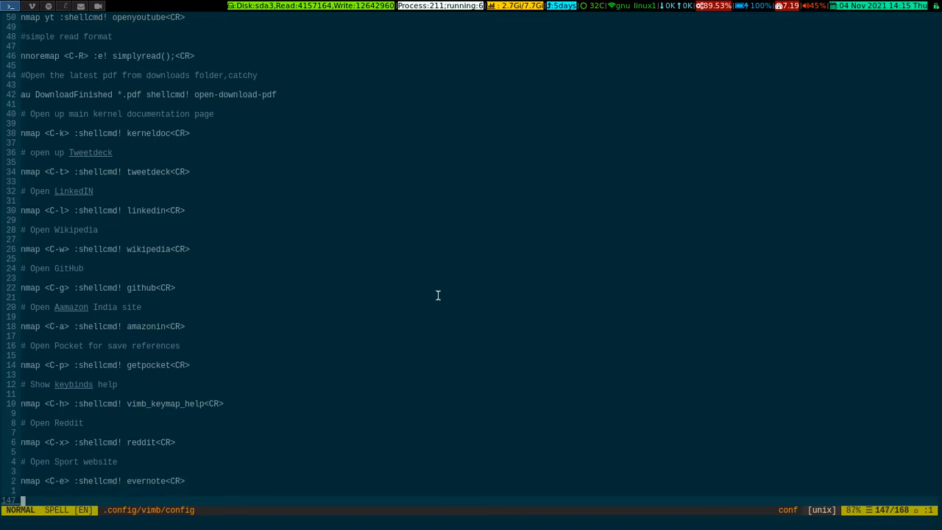
pyautogui.scroll(-3)
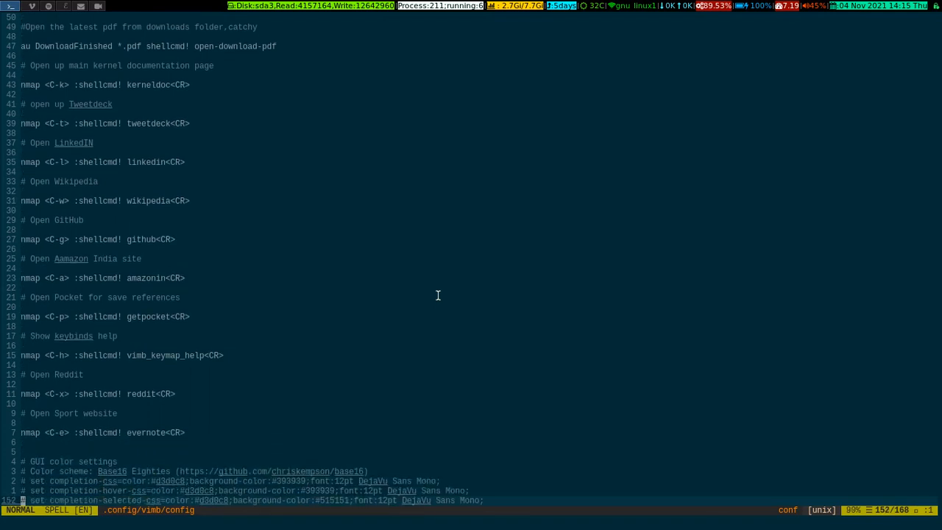
pyautogui.scroll(-3)
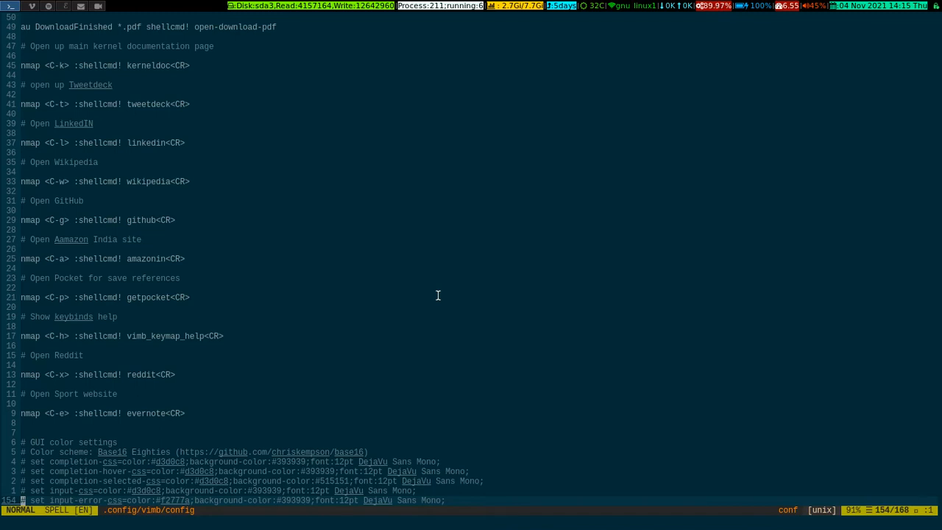
pyautogui.scroll(-3)
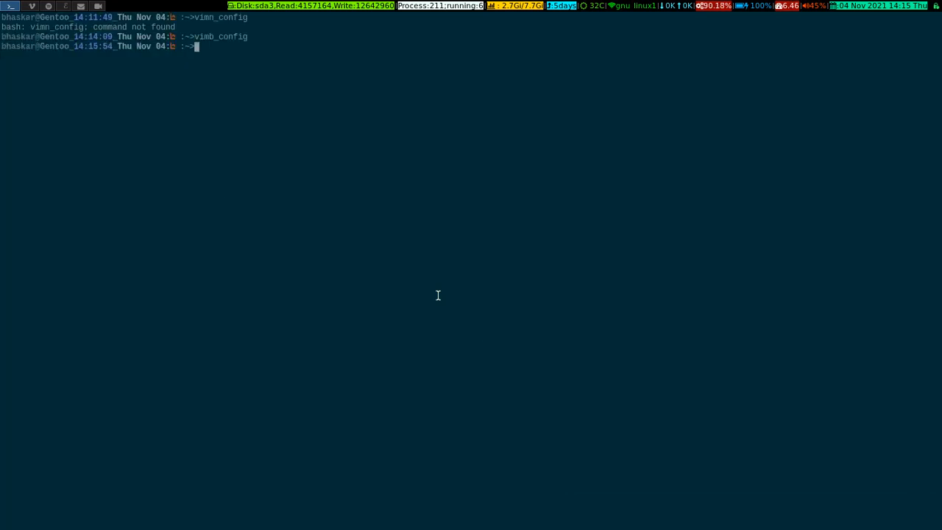
pyautogui.press('Return')
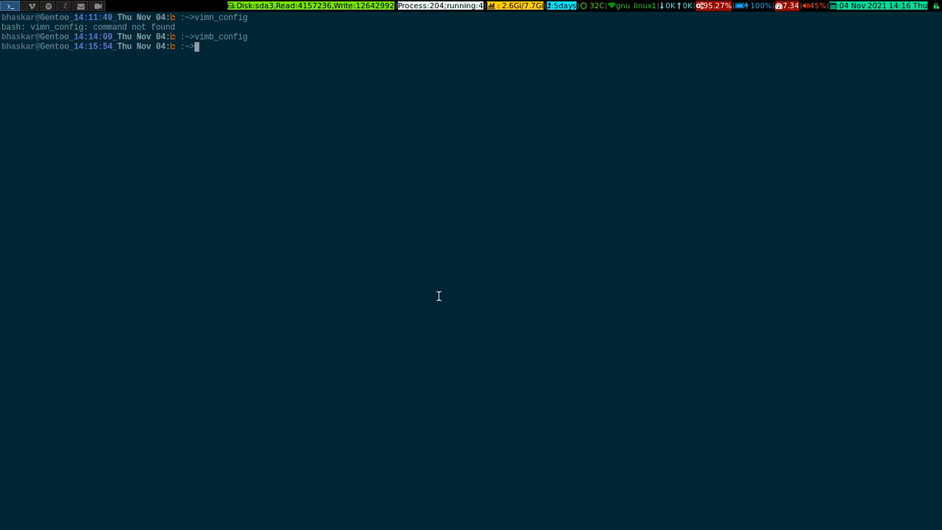
# Open style.css with style_vimb, scroll through its dark-theme and hint rules, then quit Vim.
pyautogui.write('style_vimb')
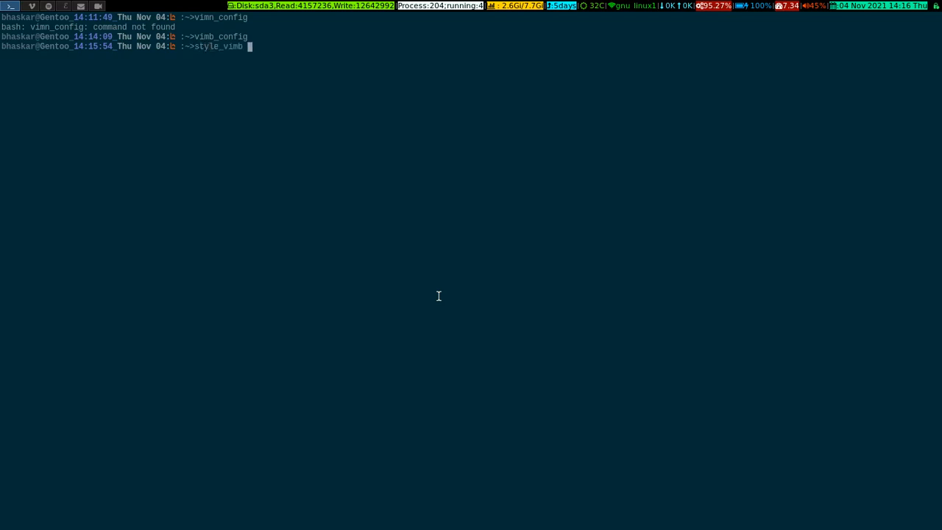
pyautogui.press('Return')
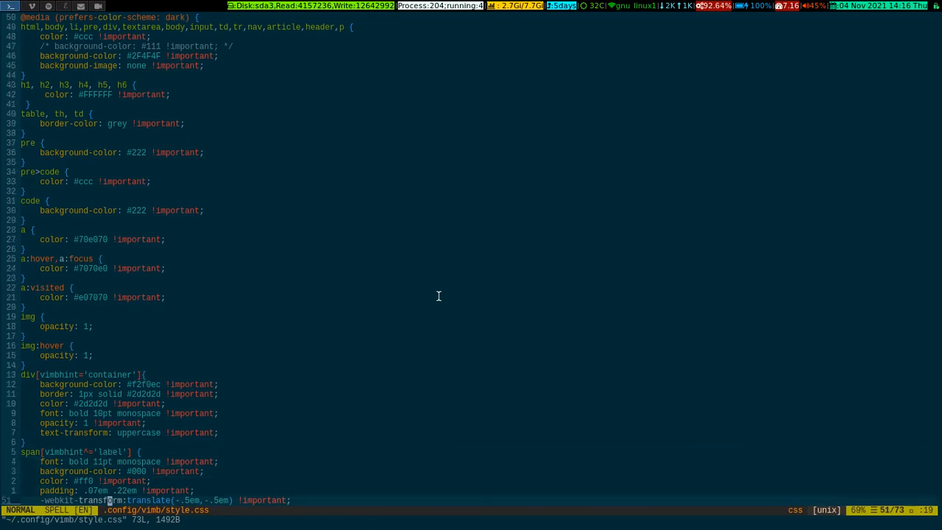
pyautogui.scroll(-3)
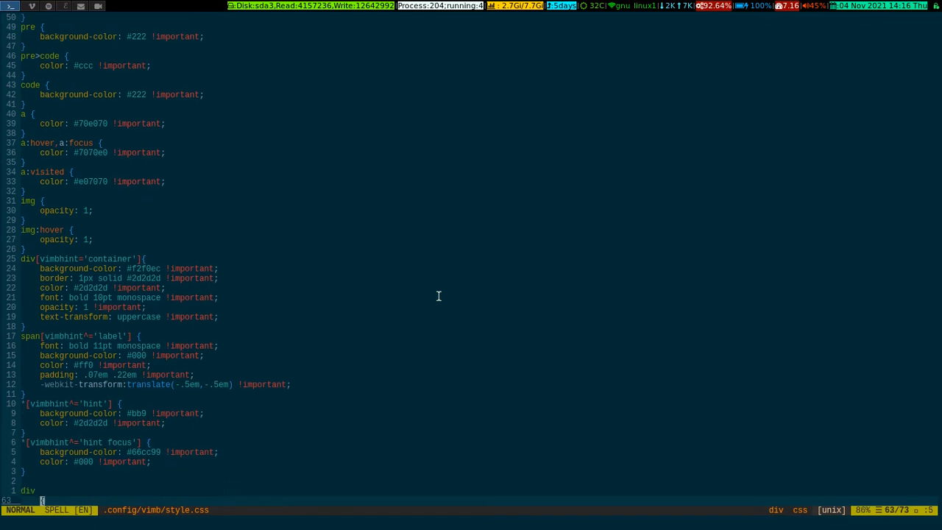
pyautogui.scroll(-3)
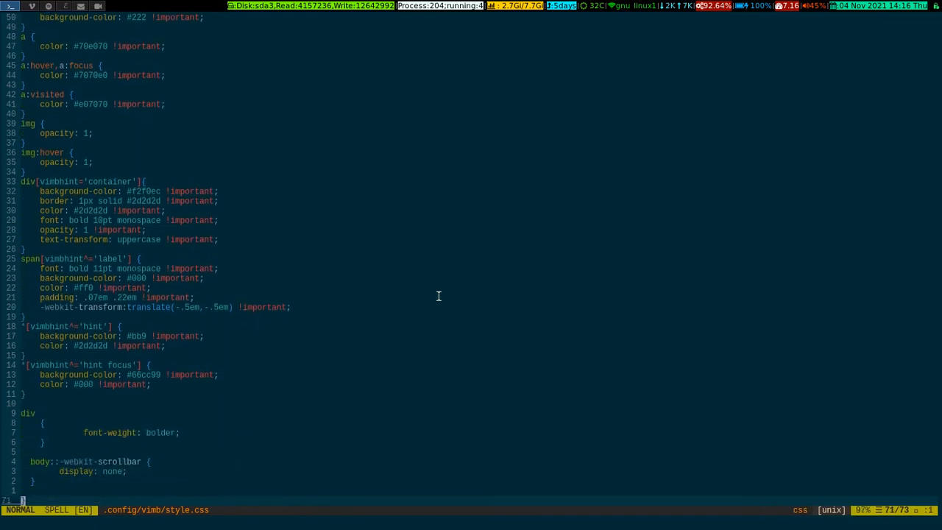
pyautogui.scroll(-3)
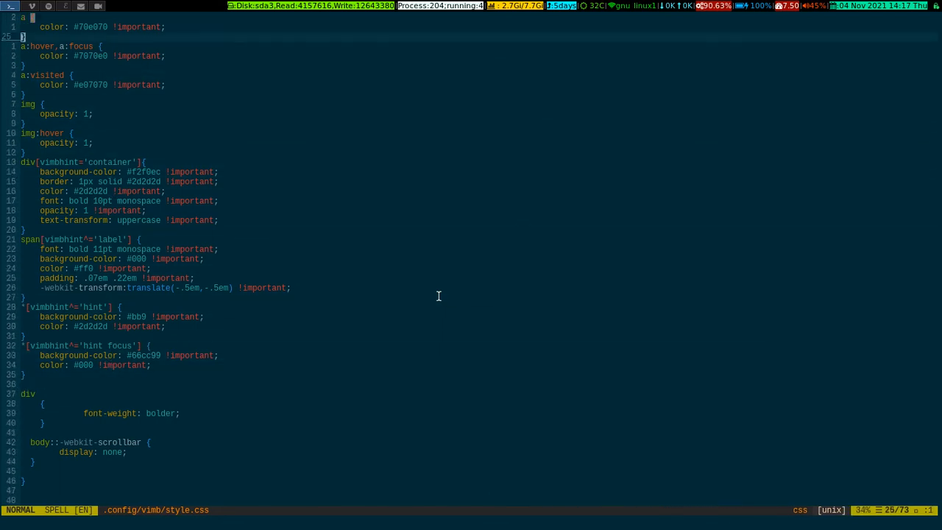
pyautogui.press('gg')
pyautogui.write('cd cp')
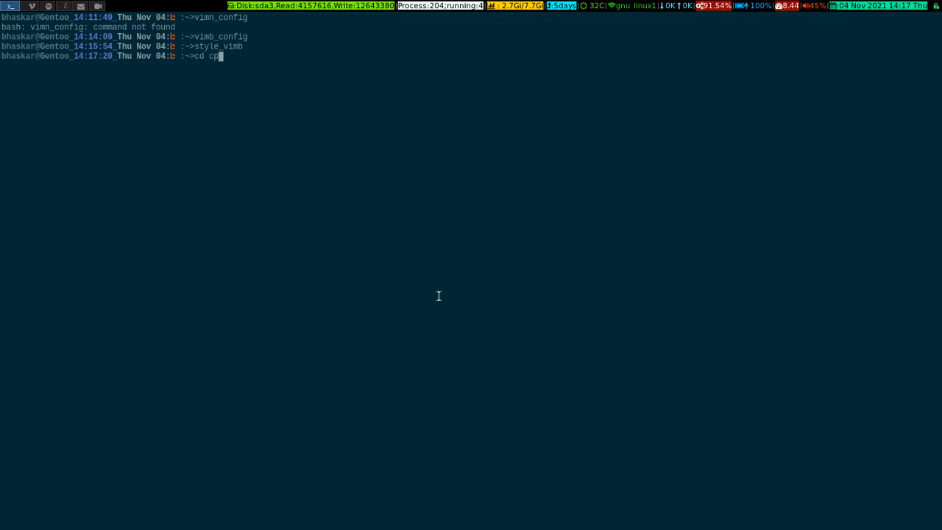
# Fix the mistyped directory name and change into ~/.config/vimb.
pyautogui.press('BackSpace')
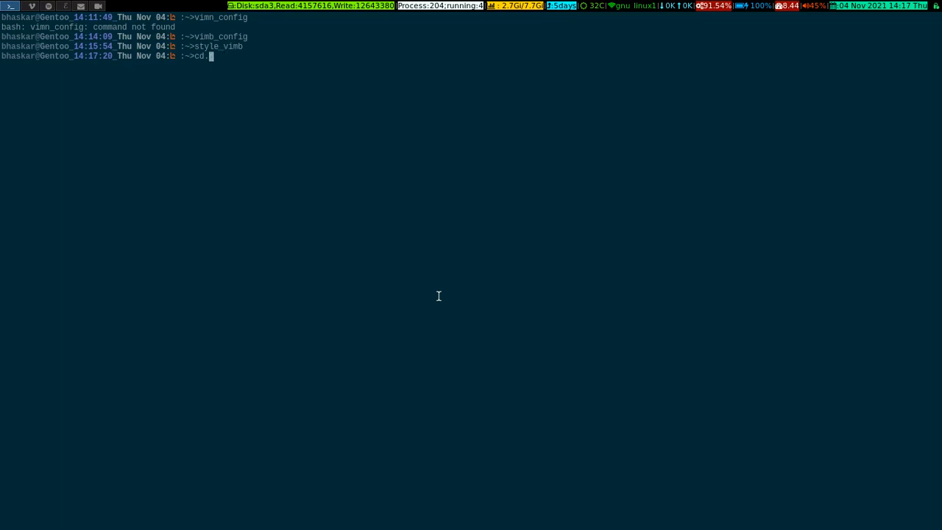
pyautogui.write('.config/vimb/')
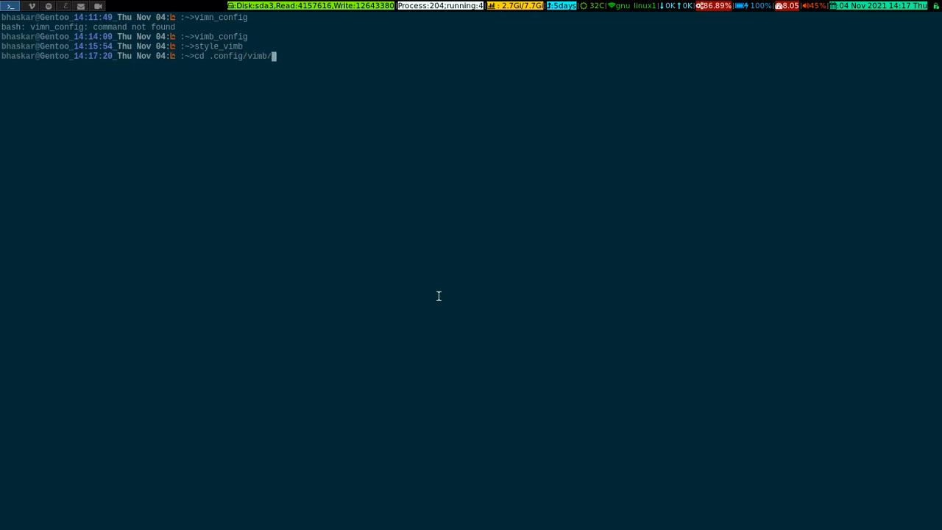
pyautogui.press('Return')
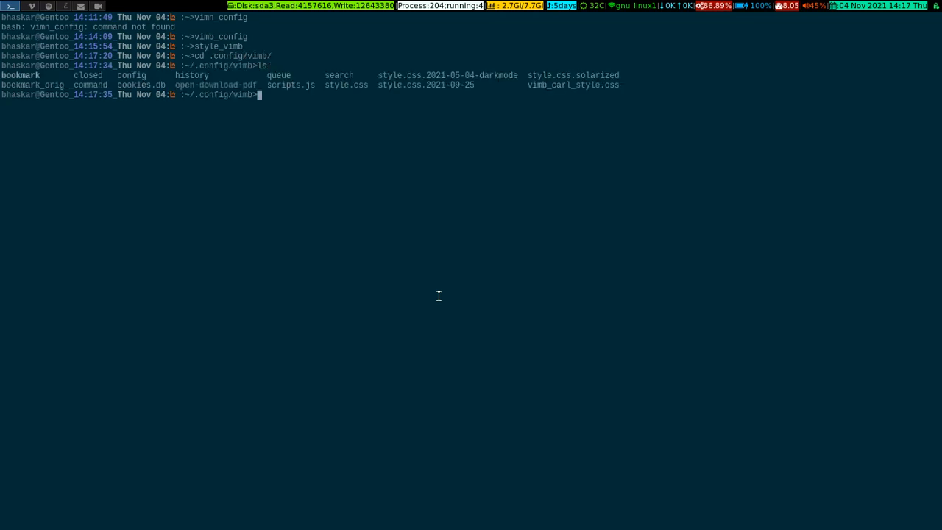
pyautogui.moveTo(270, 112)
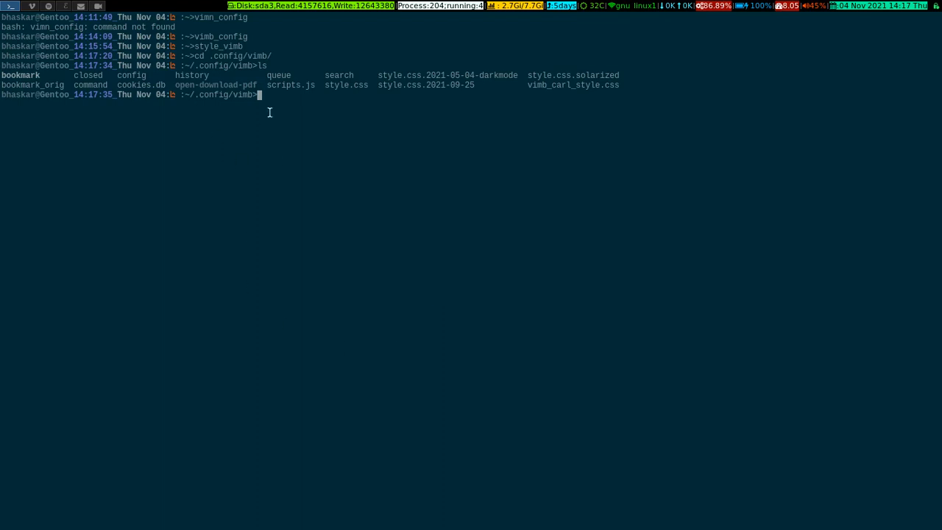
pyautogui.moveTo(307, 142)
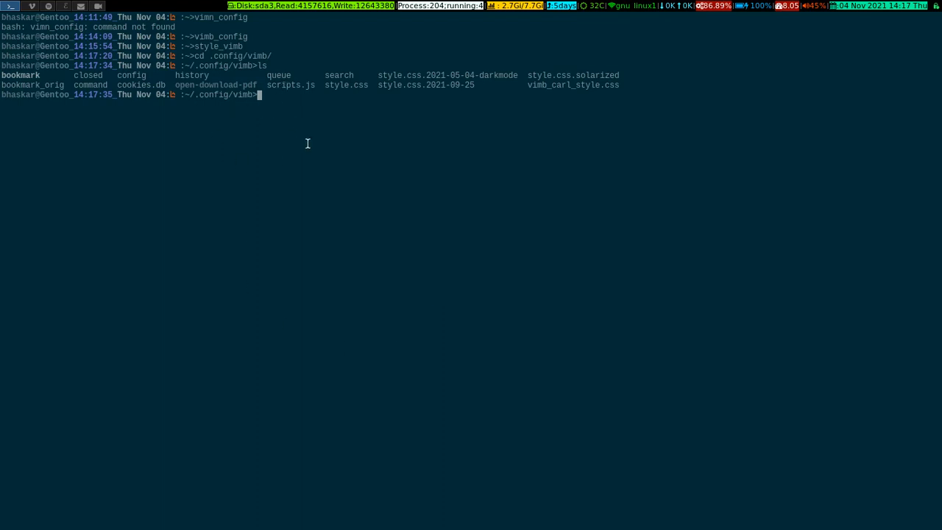
pyautogui.moveTo(399, 92)
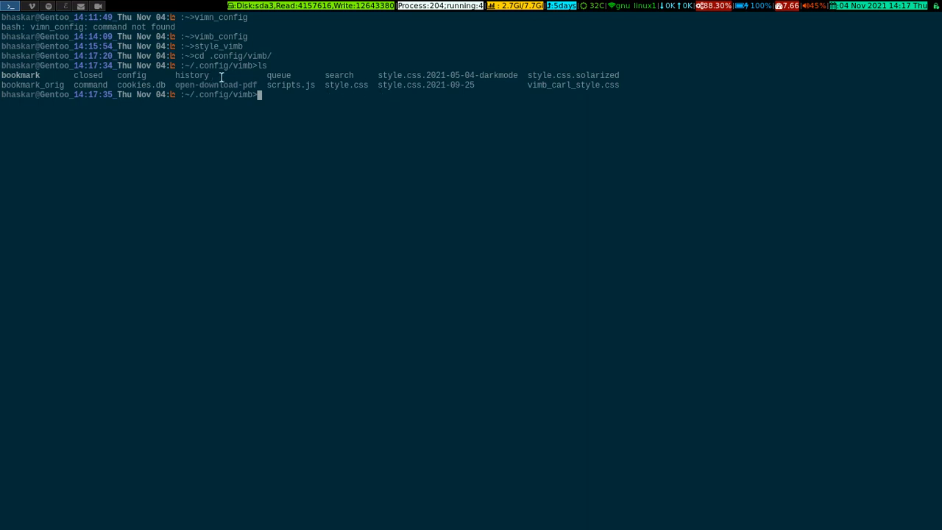
pyautogui.moveTo(340, 96)
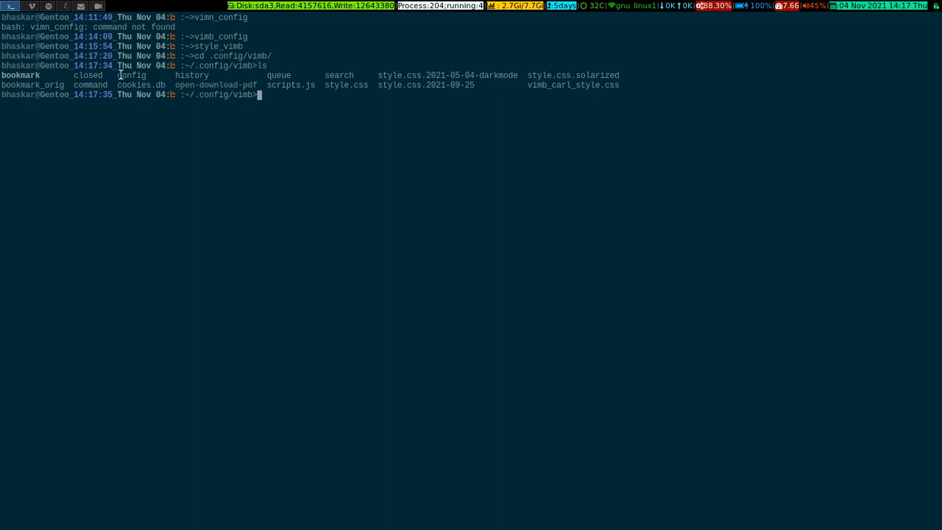
# Highlight the config file name in the listing, then return to the home directory.
pyautogui.doubleClick(131, 75)
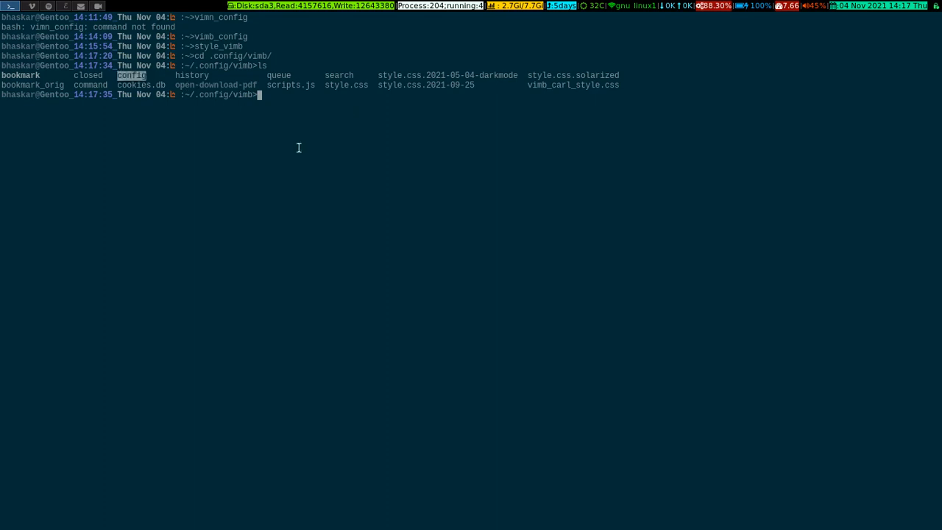
pyautogui.moveTo(366, 117)
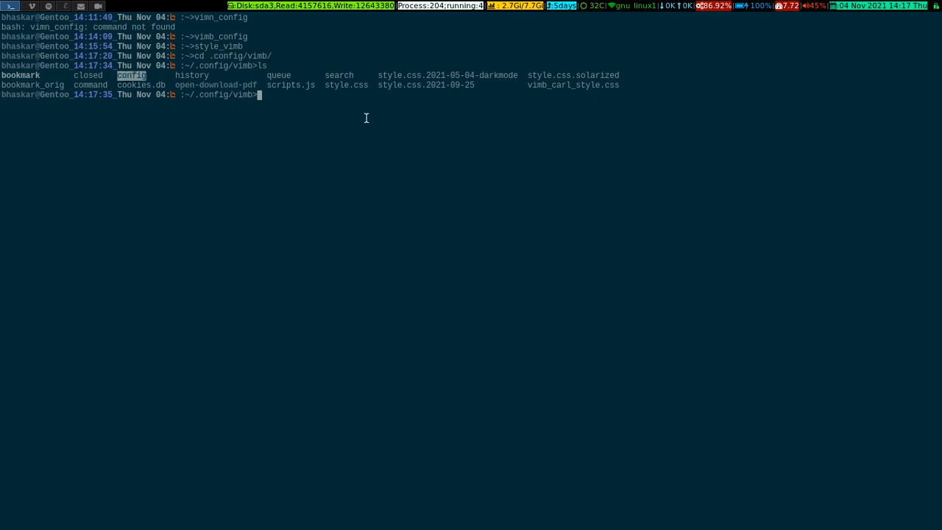
pyautogui.moveTo(351, 126)
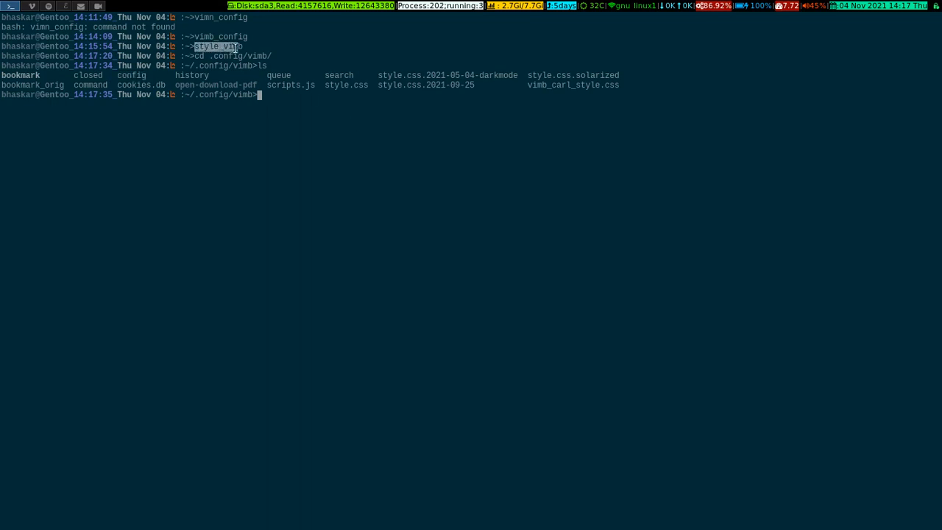
pyautogui.moveTo(417, 127)
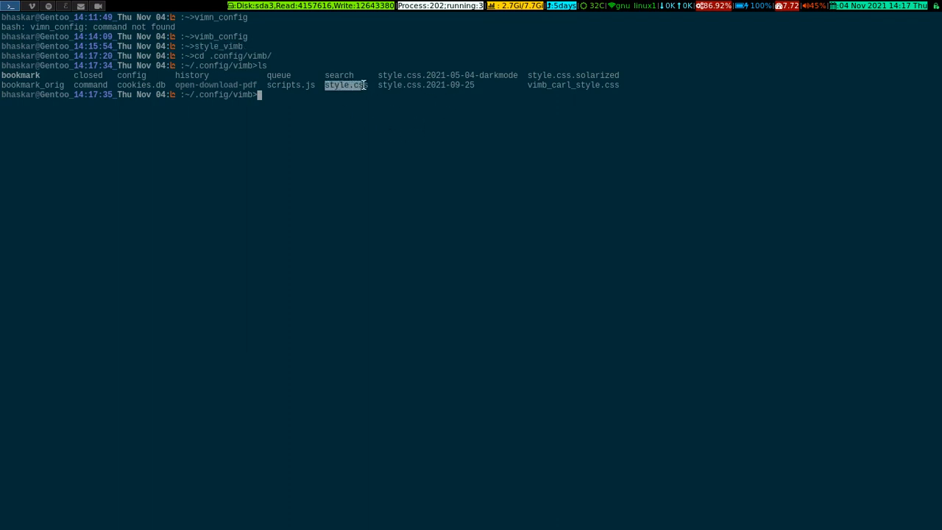
pyautogui.moveTo(395, 213)
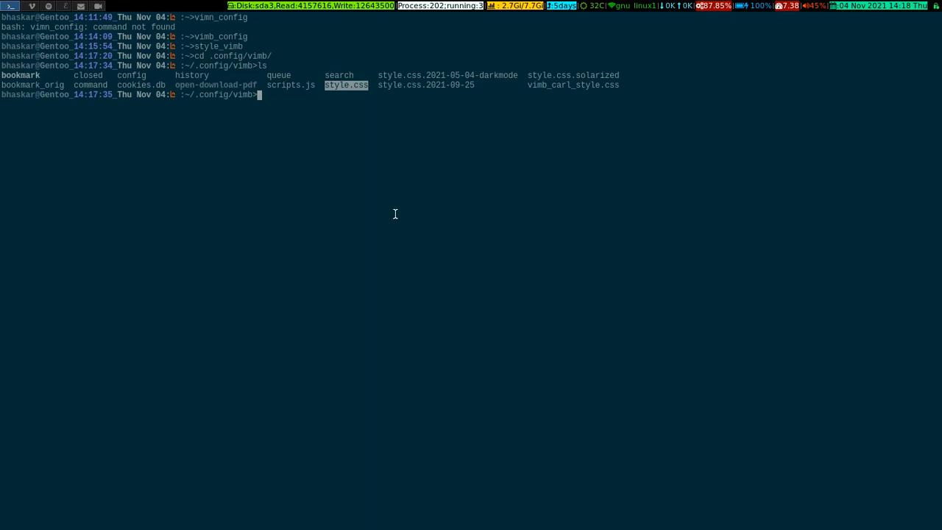
pyautogui.moveTo(375, 175)
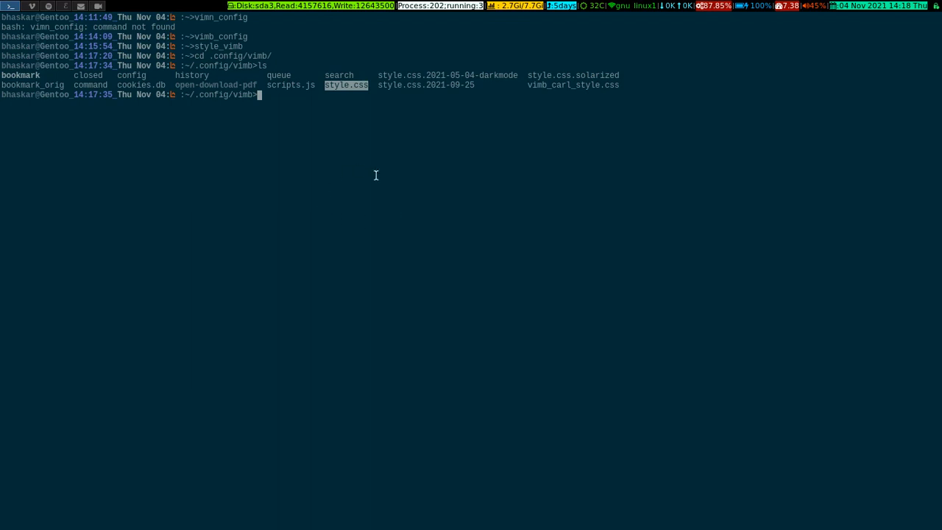
pyautogui.moveTo(217, 71)
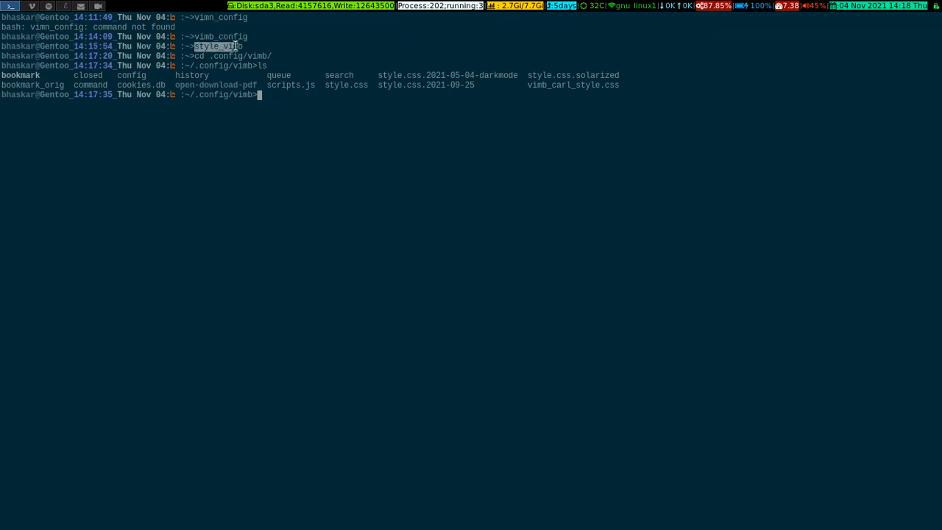
pyautogui.moveTo(320, 87)
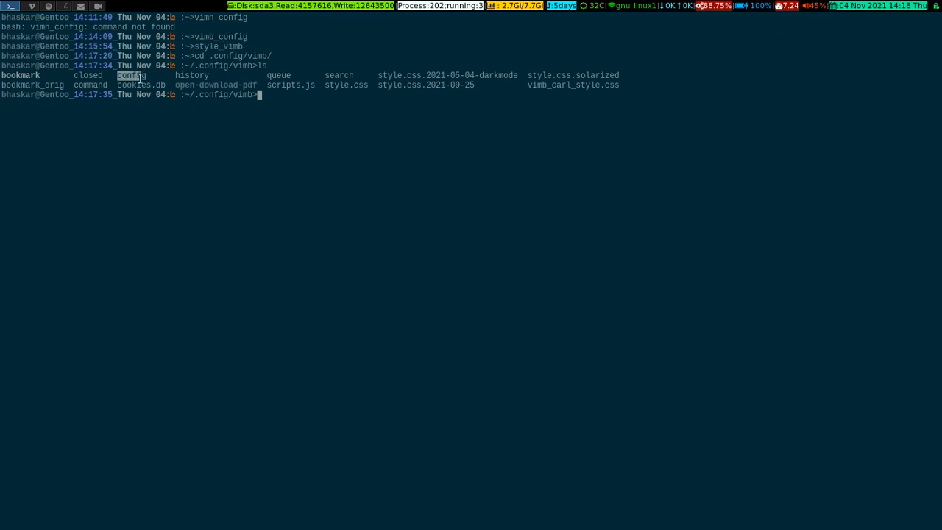
pyautogui.moveTo(324, 239)
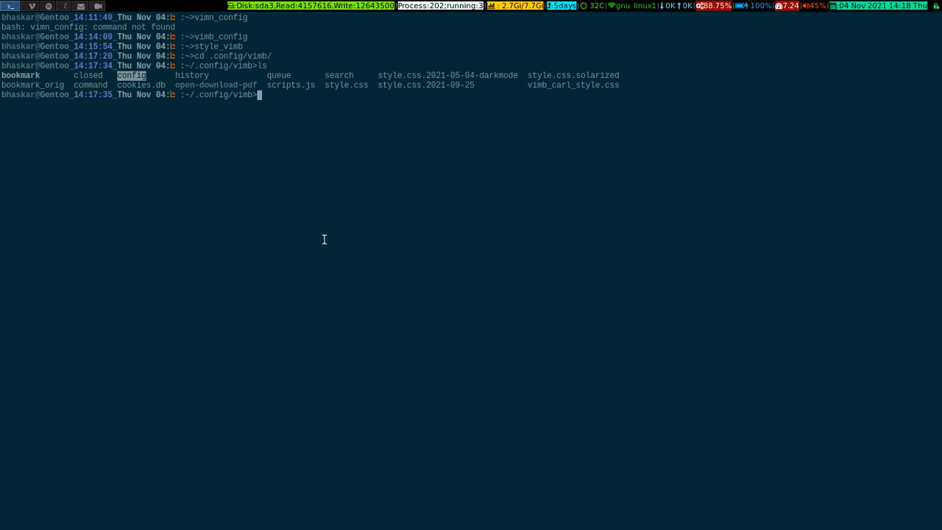
pyautogui.press('Return')
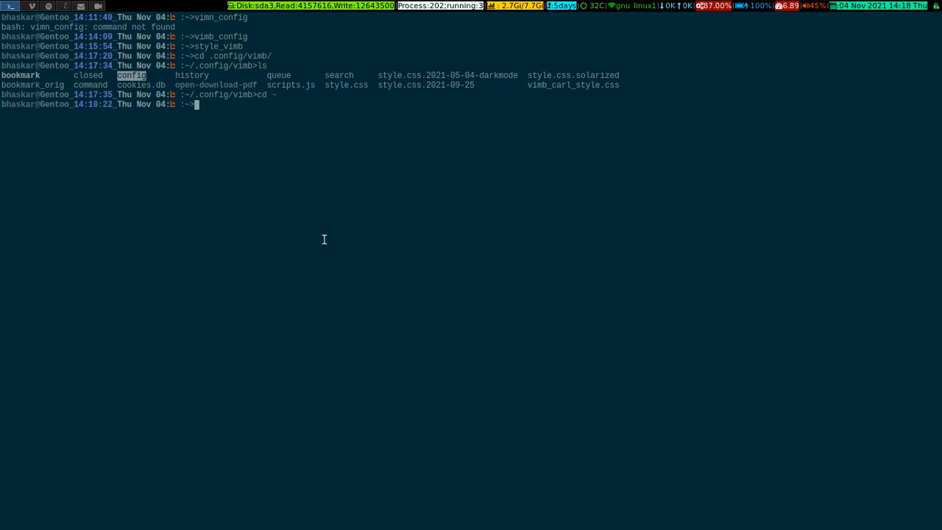